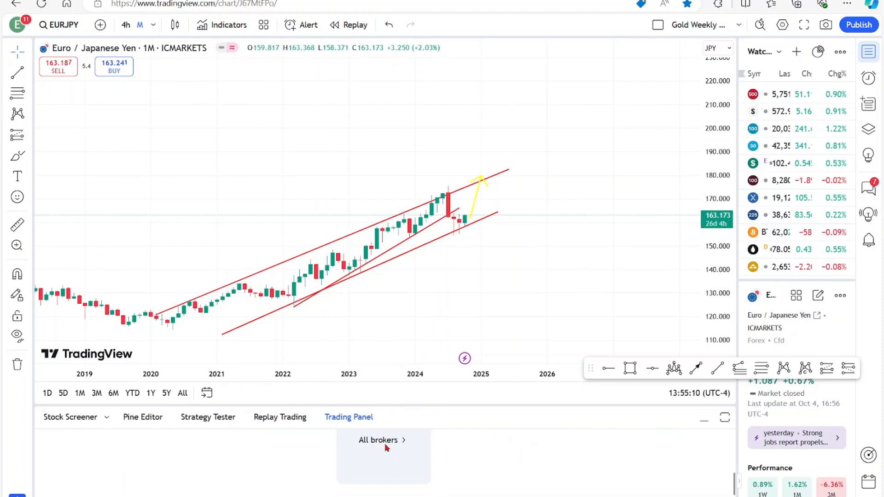
# - Connect IC Markets from All brokers, sign in, and sync the cTrader accounts to TradingView
pyautogui.click(378, 441)
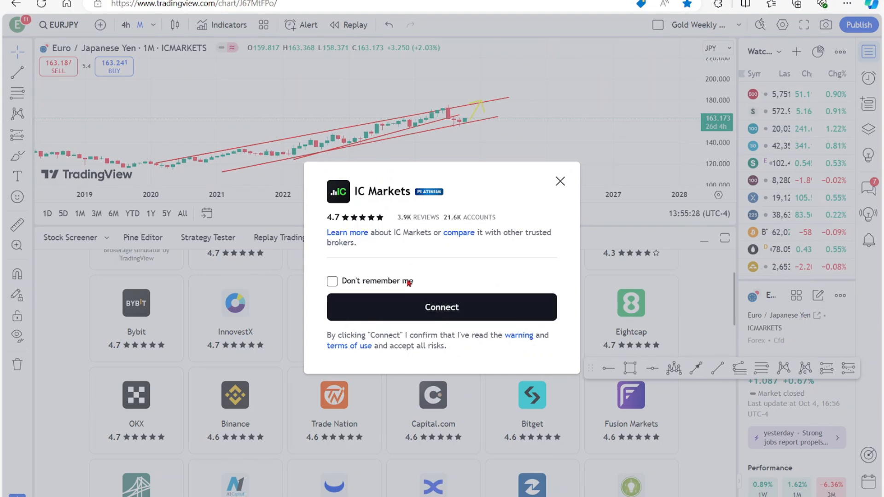
pyautogui.click(441, 308)
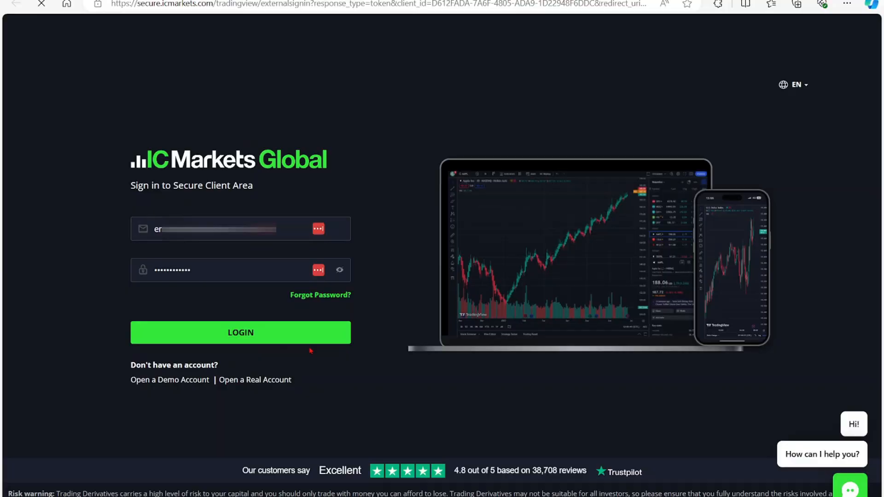
pyautogui.click(240, 332)
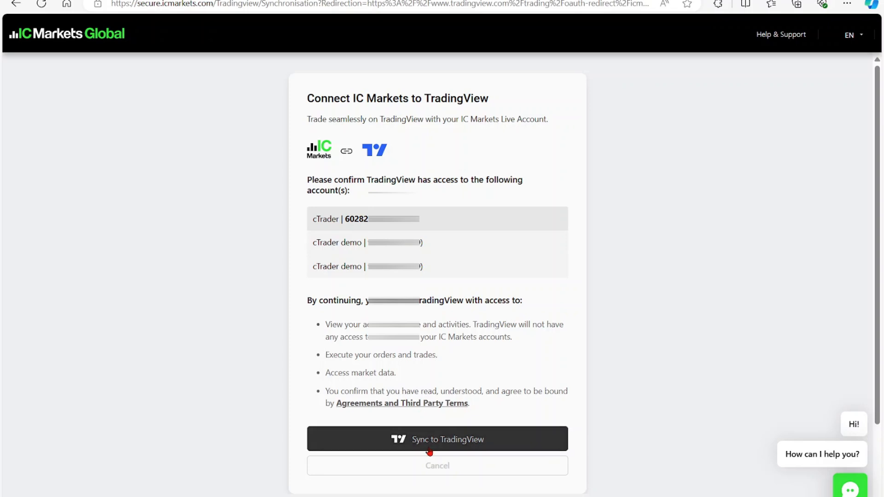
pyautogui.click(436, 440)
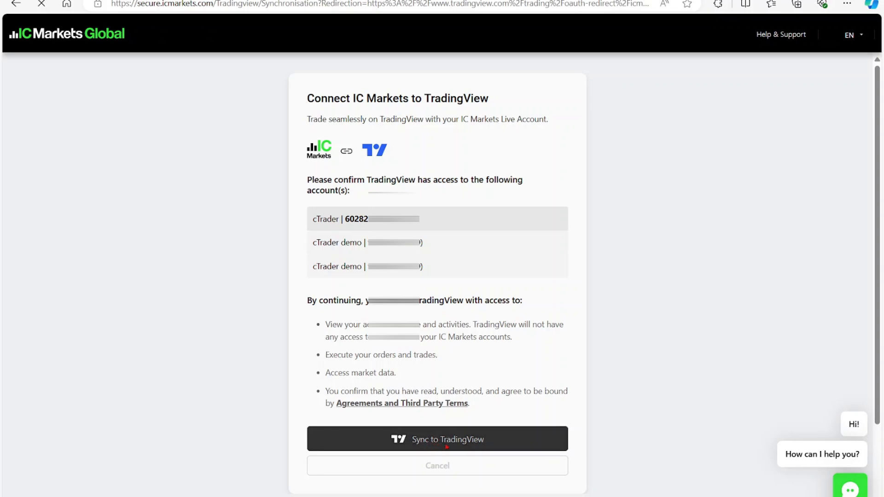
pyautogui.click(437, 439)
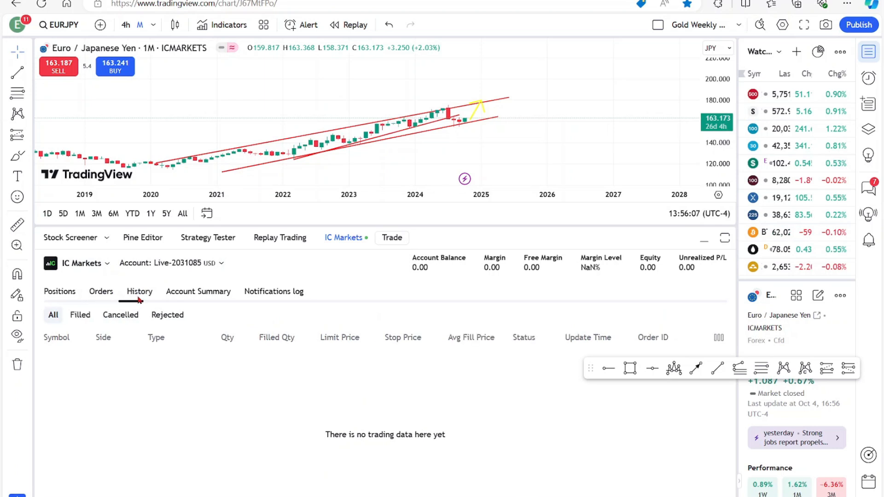
# - Show the linked account's summary with balance, equity and profit at 0.00
pyautogui.click(198, 292)
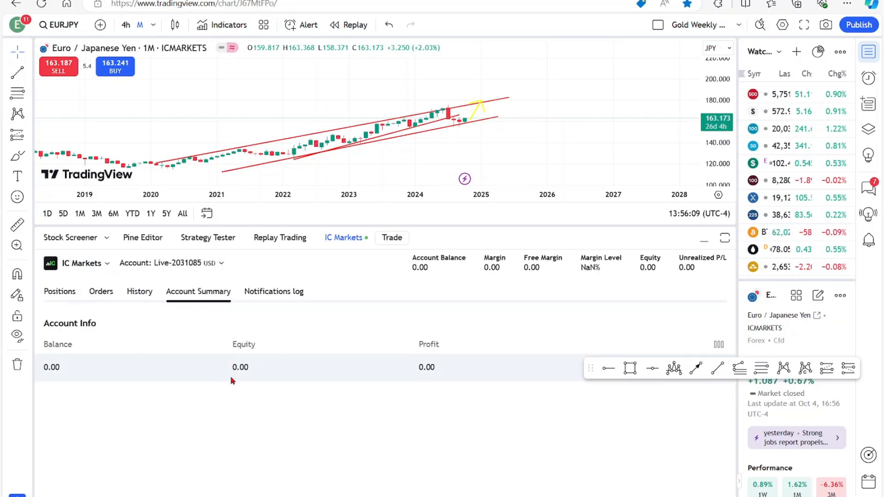